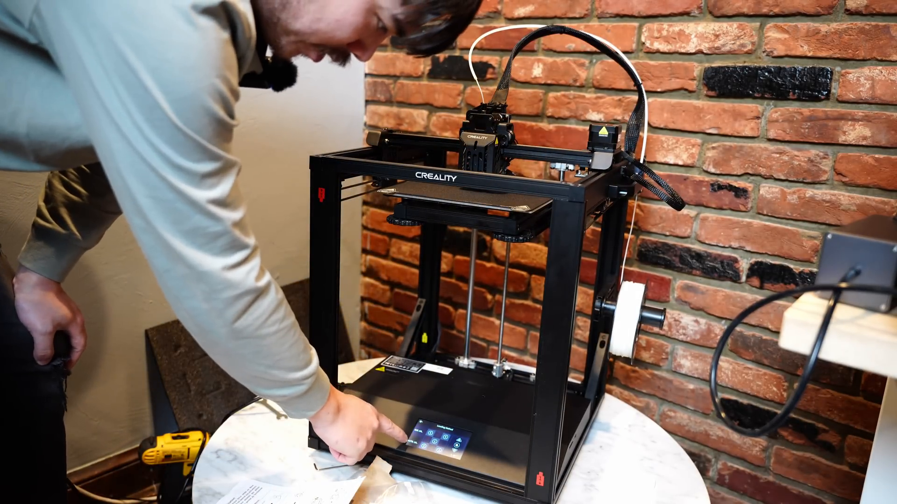
pyautogui.click(423, 440)
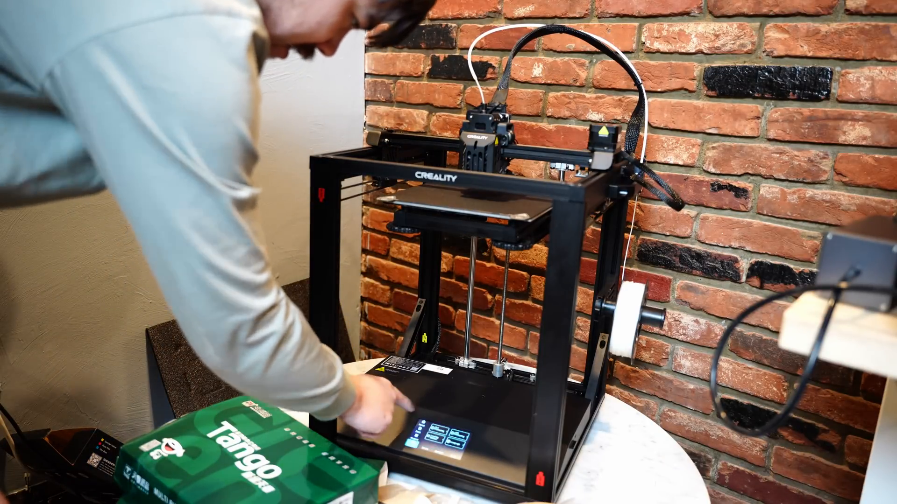
pyautogui.click(423, 435)
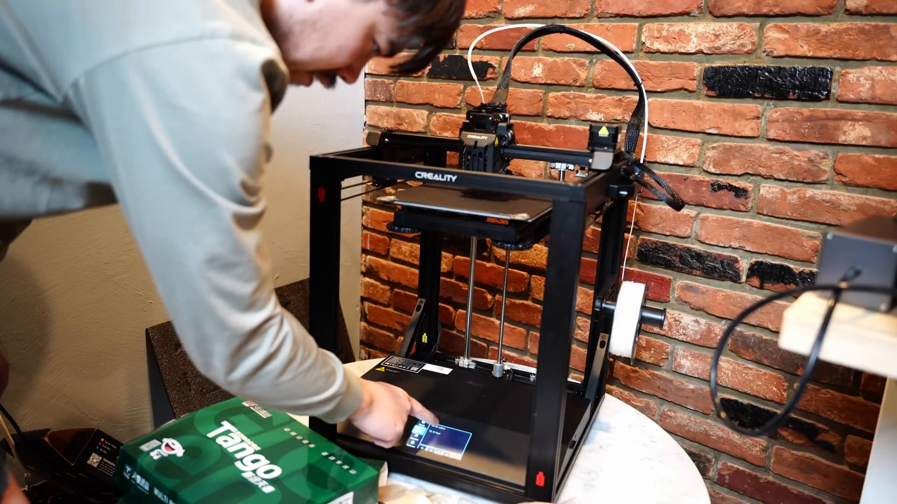
pyautogui.click(420, 415)
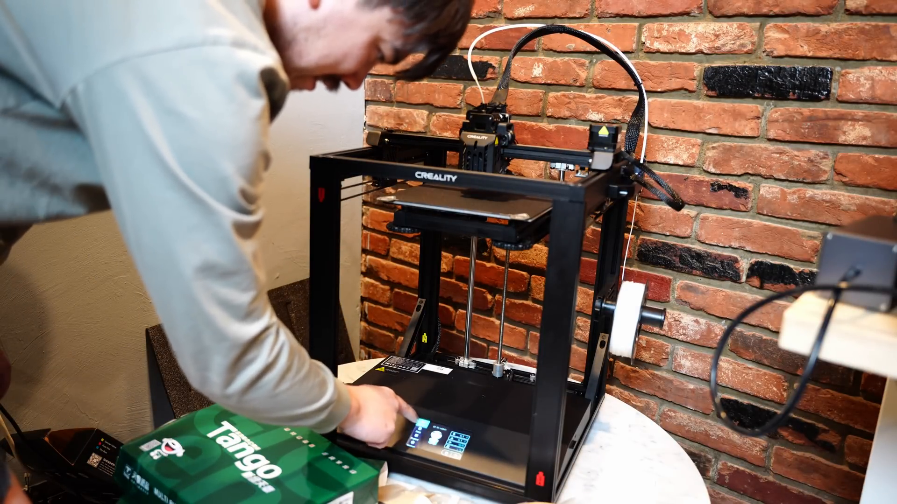